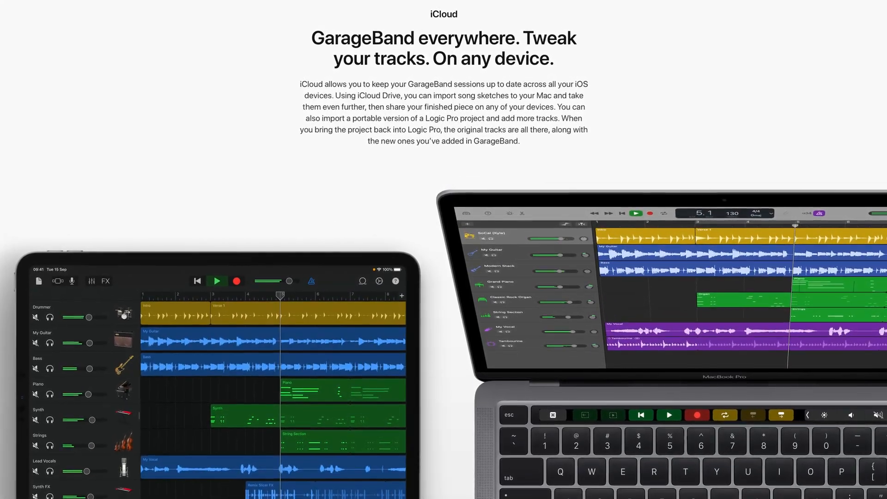
Start a Share > Project to GarageBand for iOS export of heinbach project 1
scroll(down, 3)
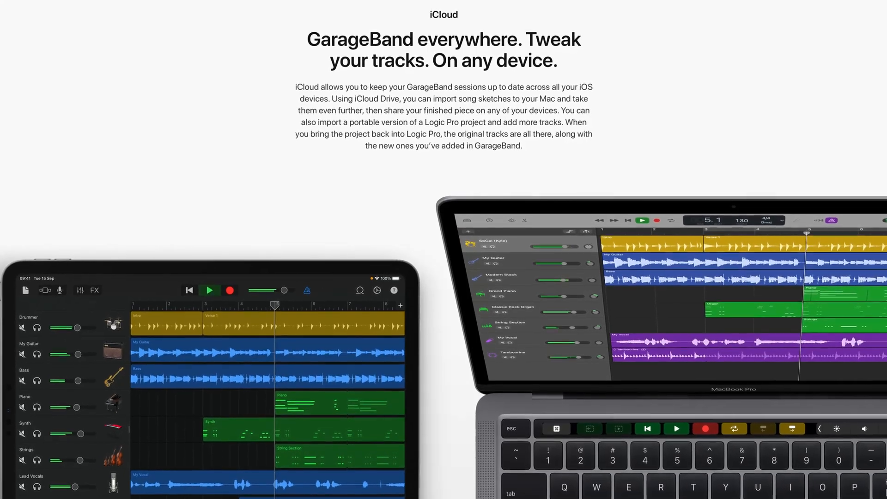
scroll(down, 3)
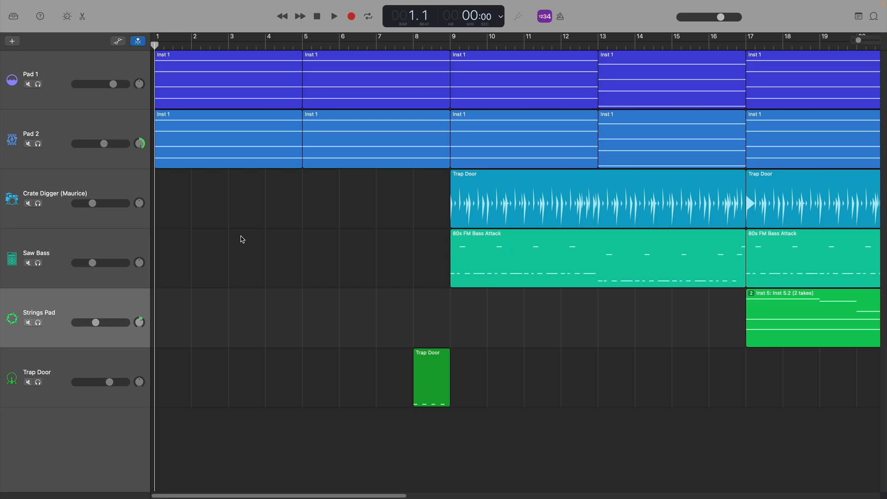
mouse_move(92, 4)
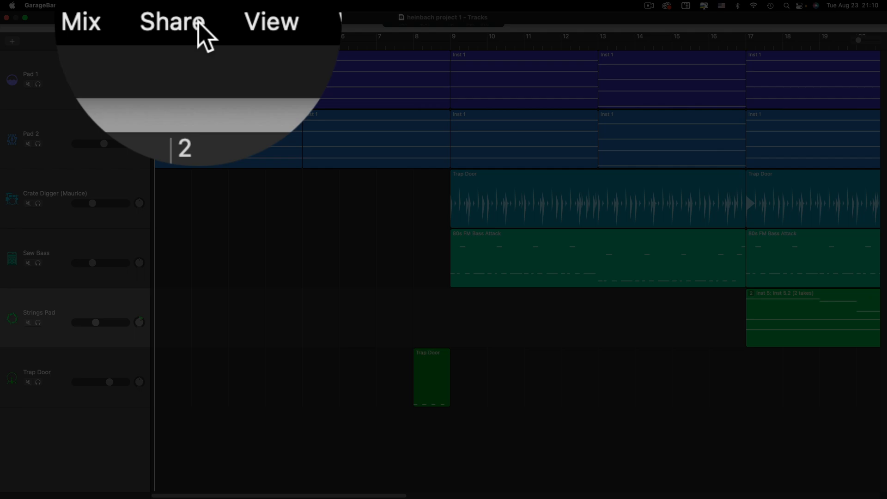
click(197, 11)
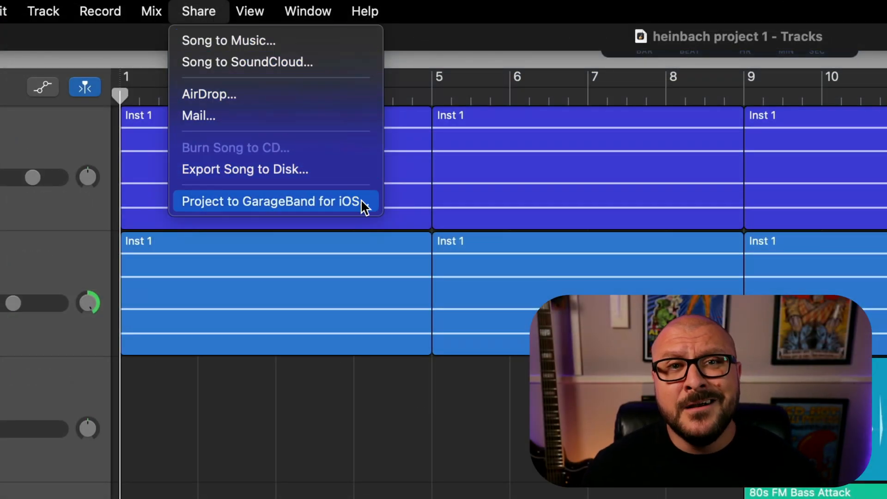
mouse_move(371, 204)
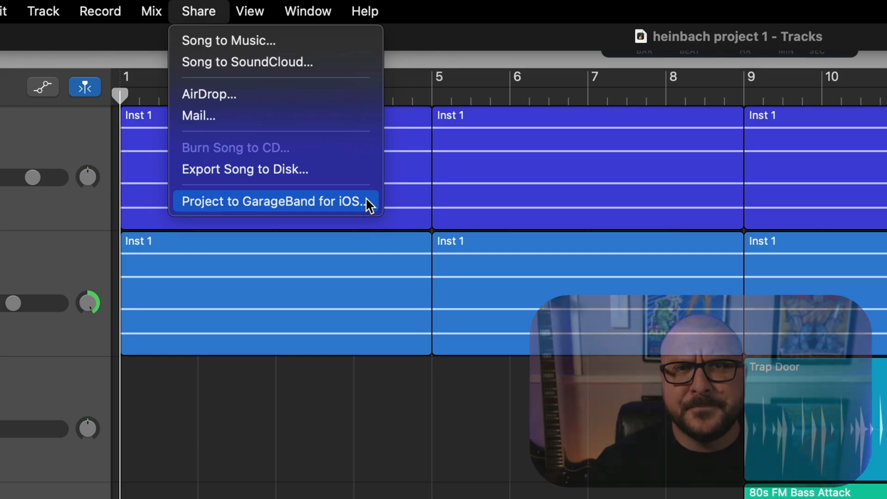
click(277, 201)
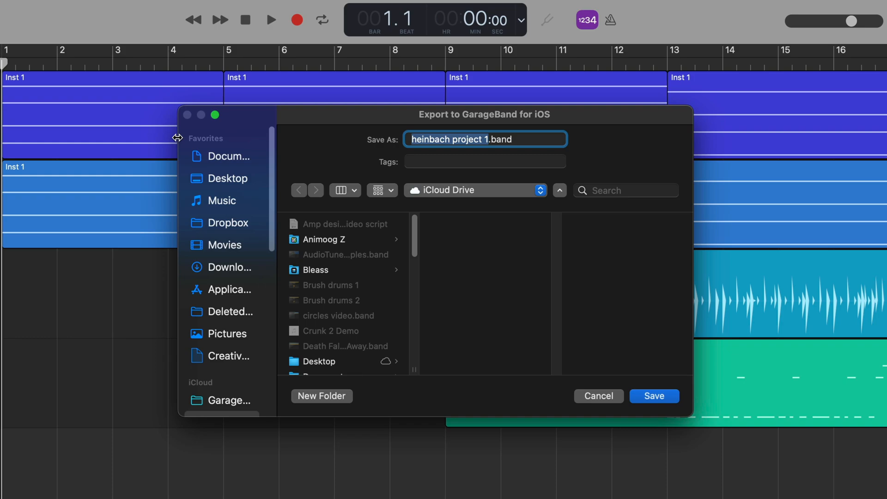
Name the export 'Share to iOS Project'
text(Share to i.band)
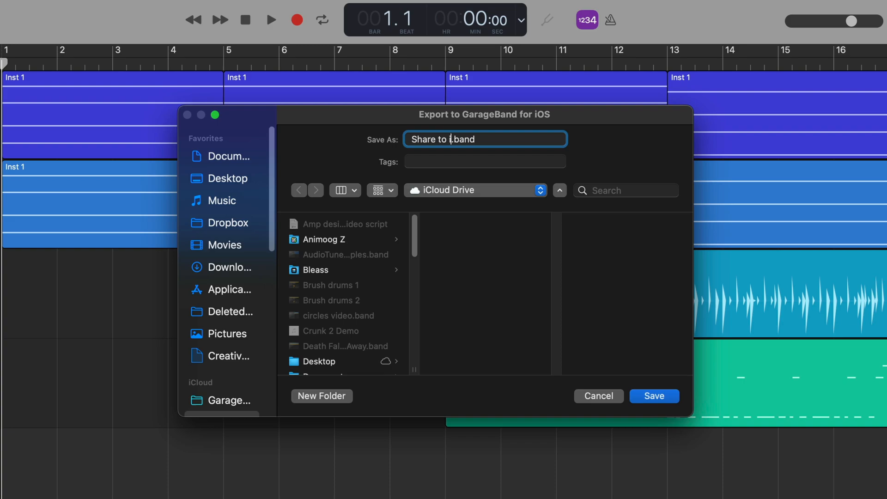
text(OS Pro)
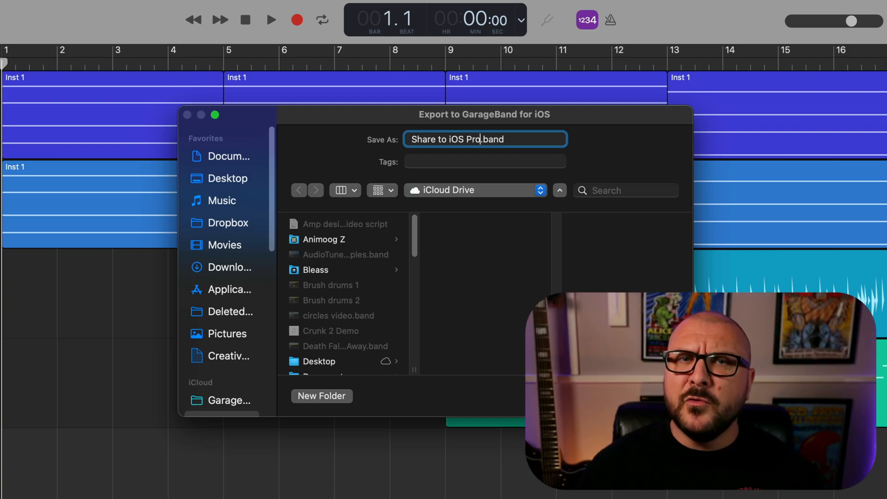
text(ject)
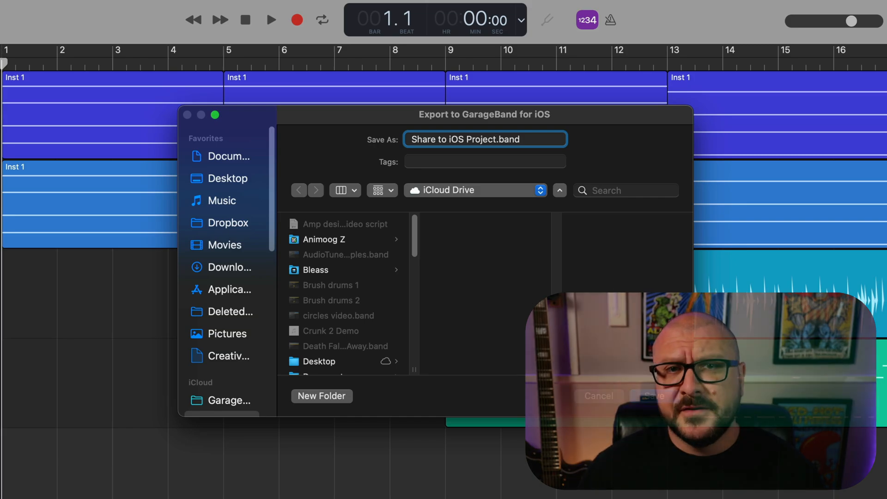
Keep iCloud Drive as the destination and save the export there
click(475, 190)
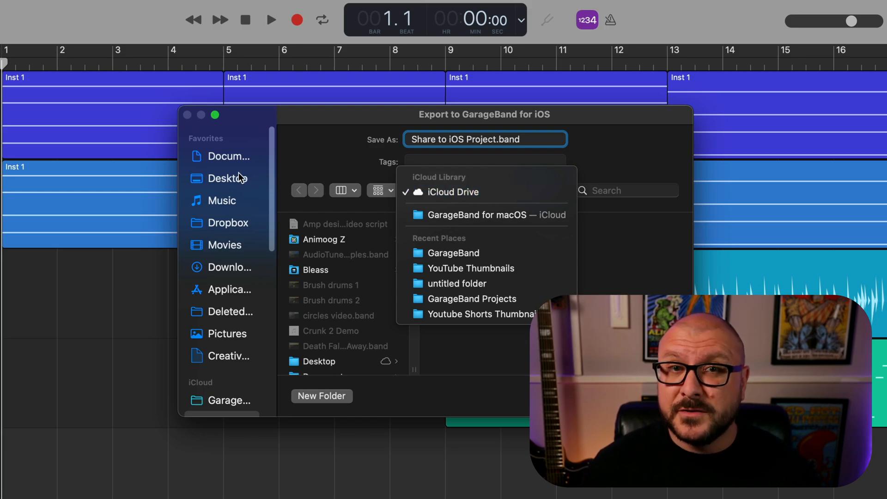
click(232, 177)
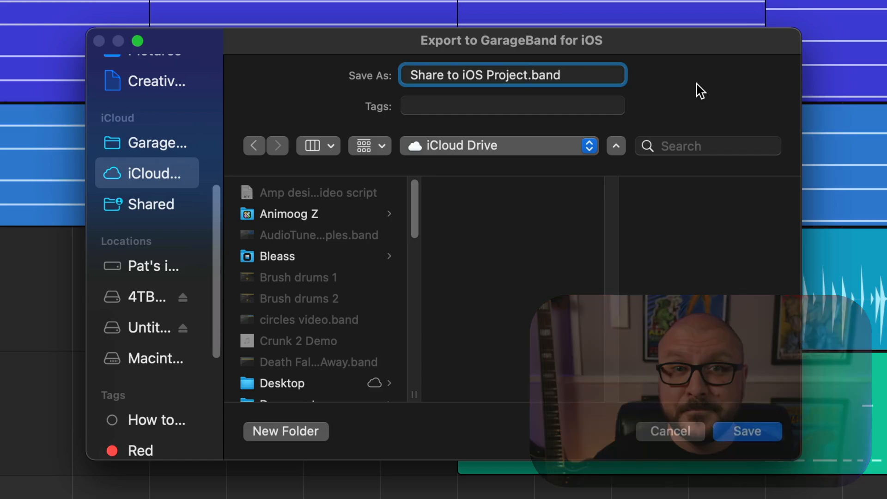
click(747, 431)
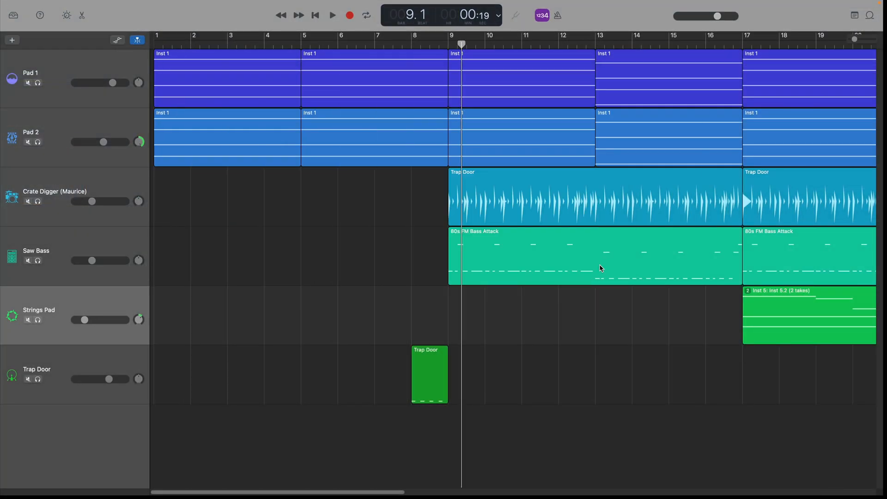
scroll(right, 3)
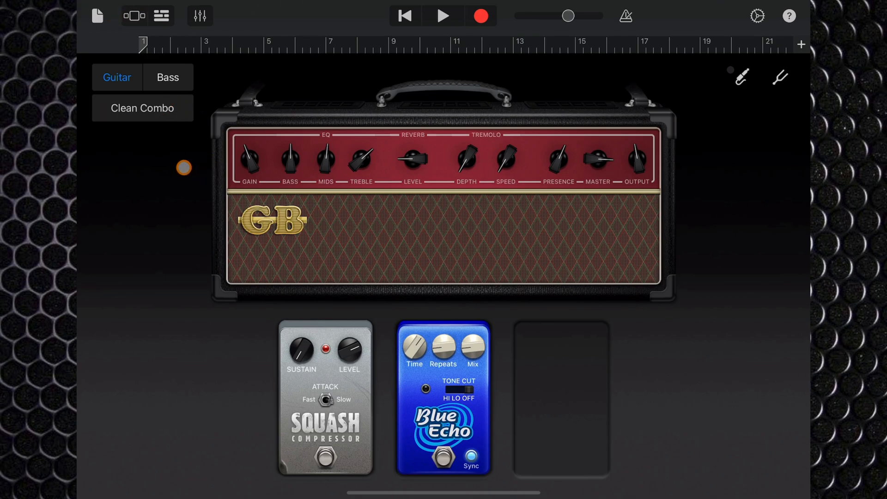
Leave the guitar amp and show the My Songs browser on the iPad
click(97, 15)
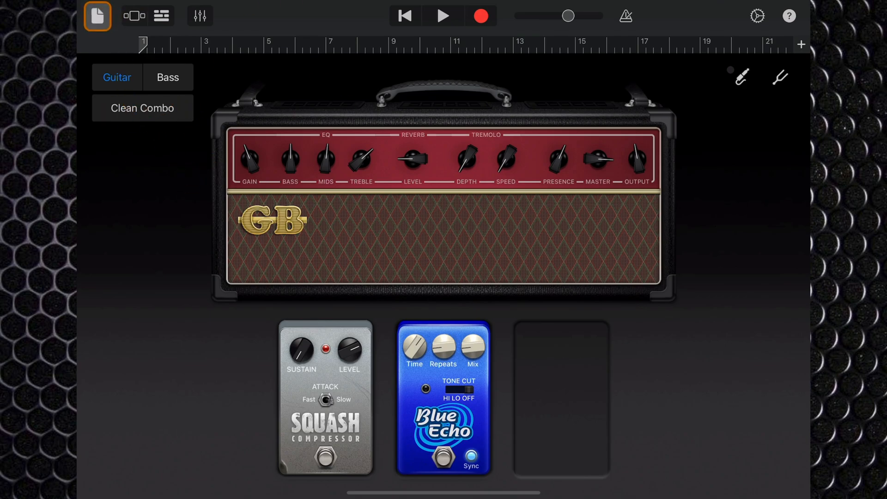
click(97, 16)
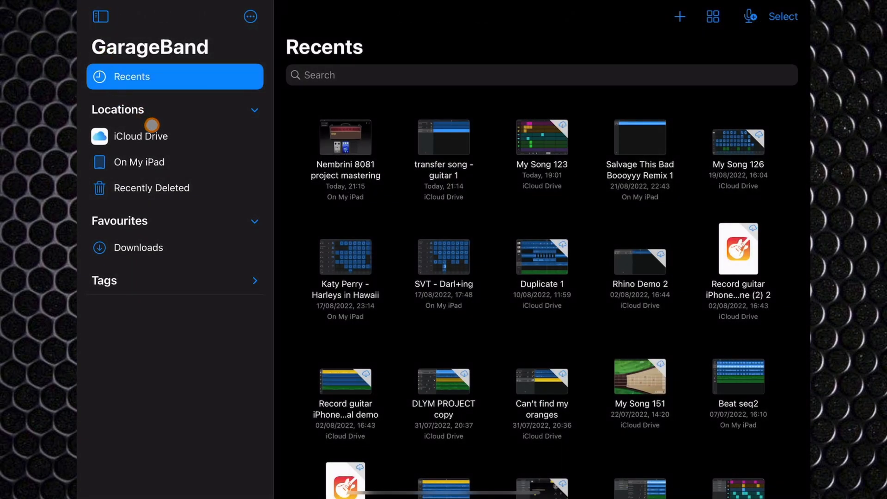
Browse iCloud Drive to reach the exported .band project
click(144, 135)
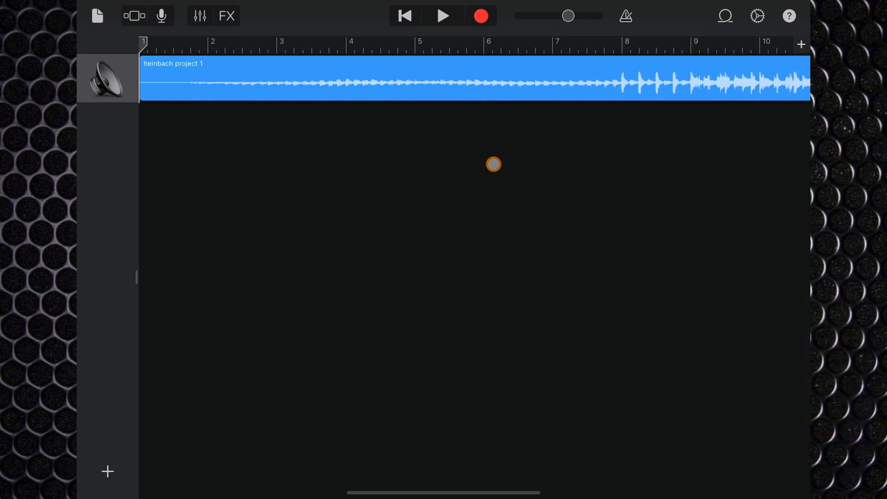
click(443, 16)
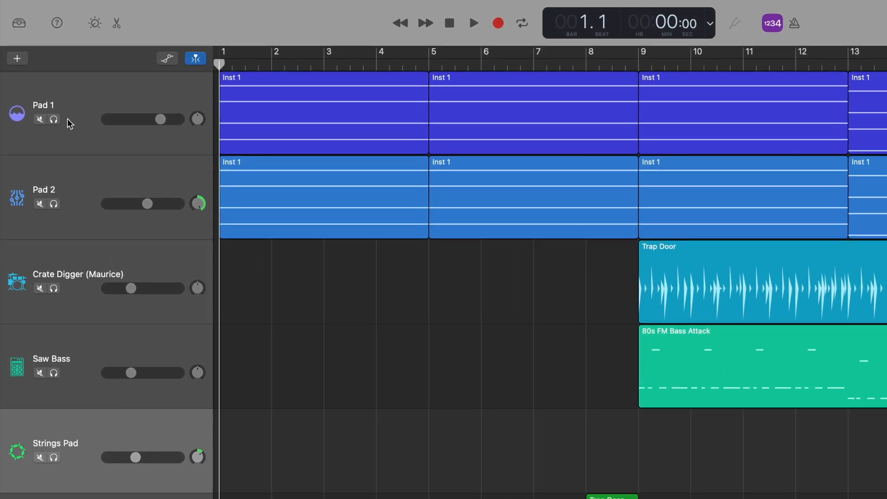
Solo the Pad 1 track and start sharing the project to GarageBand for iOS again
click(54, 120)
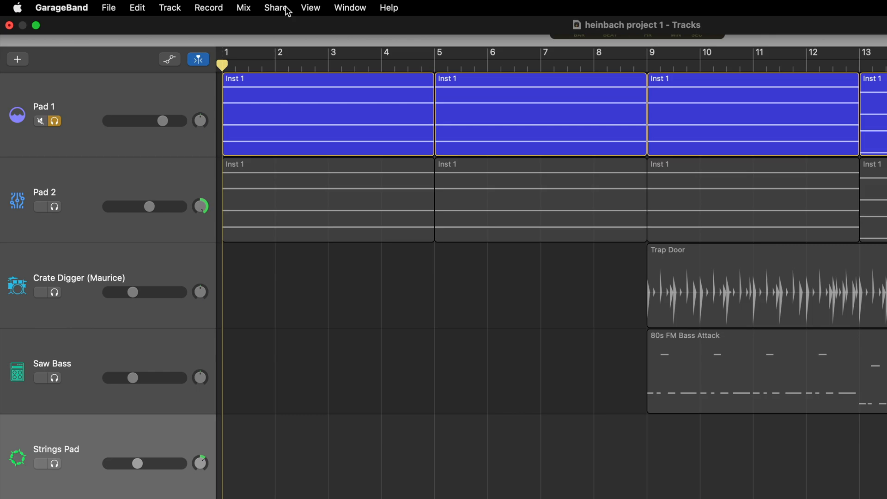
click(275, 8)
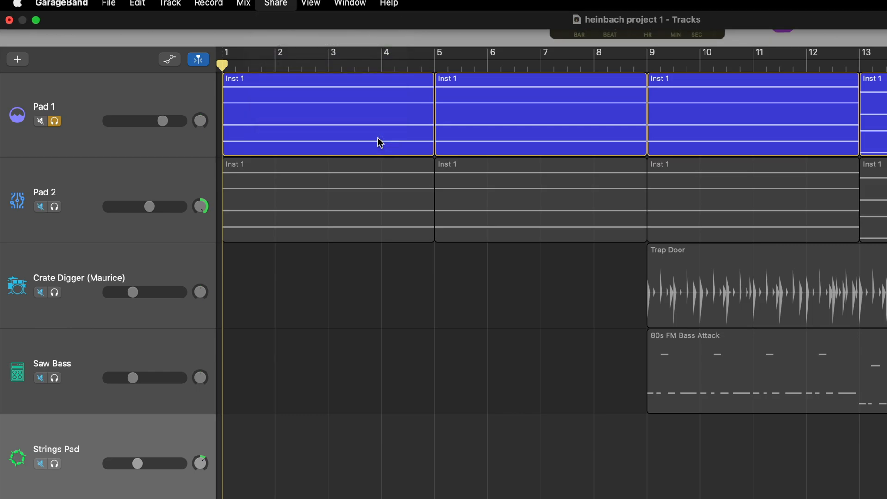
click(275, 4)
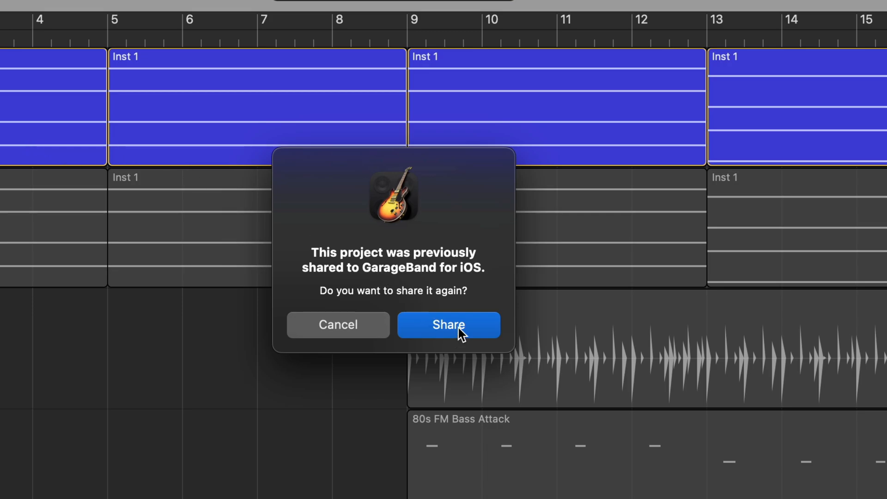
Confirm re-sharing and save the export as 'MASTER PROJECT SHARING'
click(449, 324)
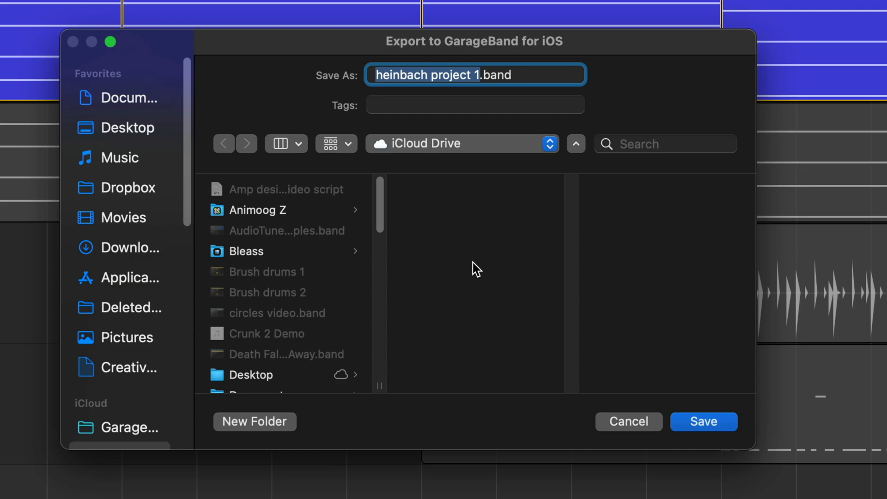
text(MASTER .band)
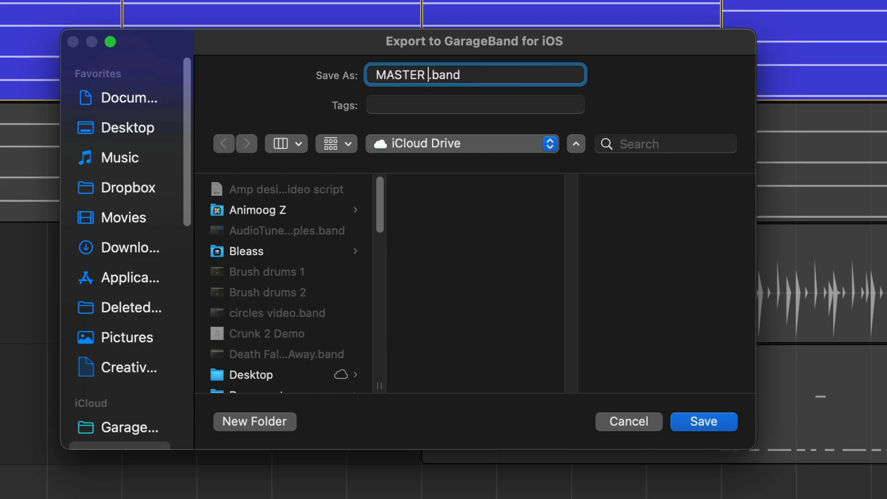
text(PROJECT)
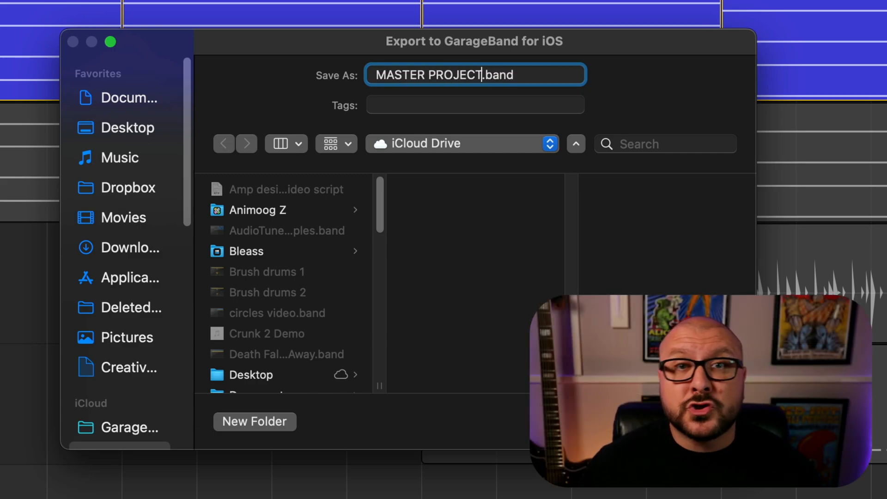
text(S)
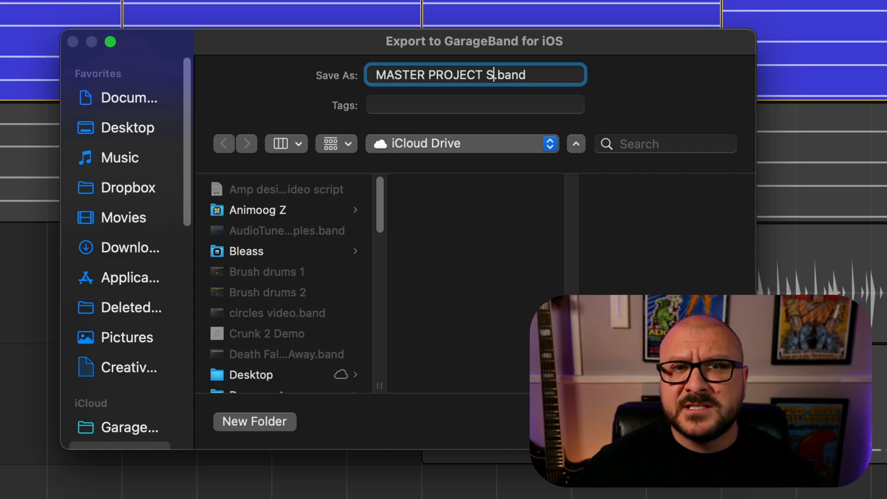
text(HARING)
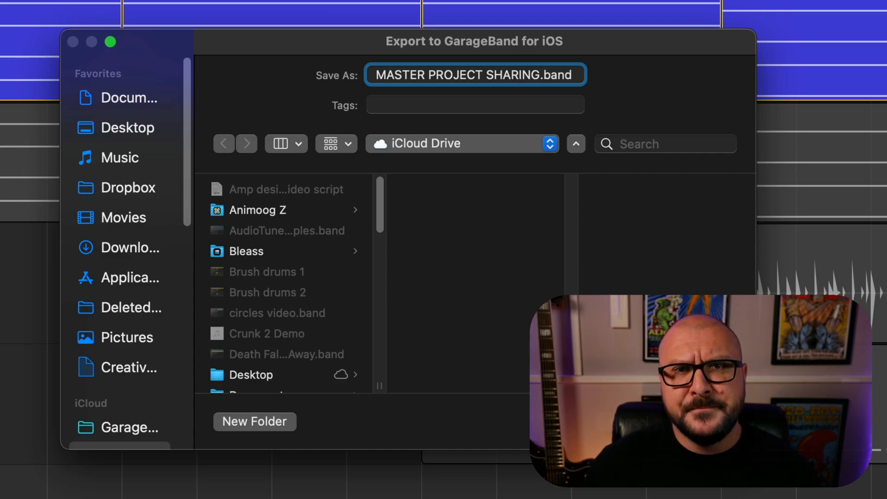
click(192, 5)
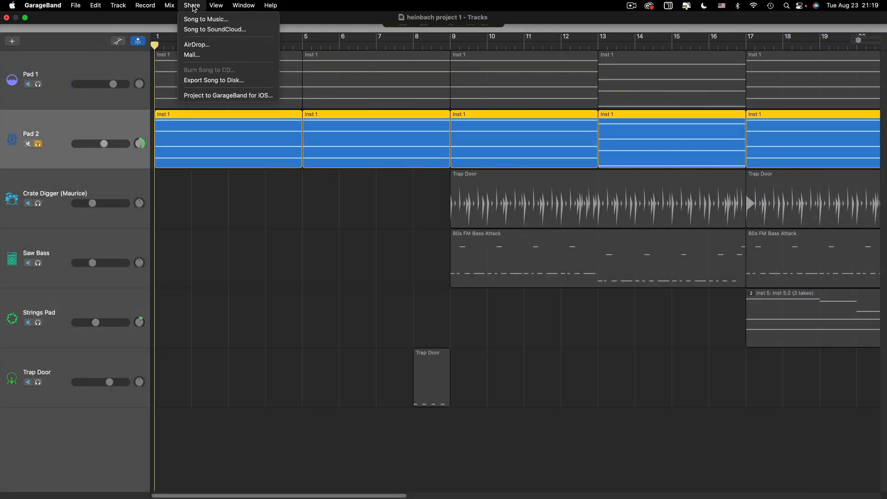
Export the soloed Pad 2 part for GarageBand for iOS as 'Synth Pad 2'
click(228, 95)
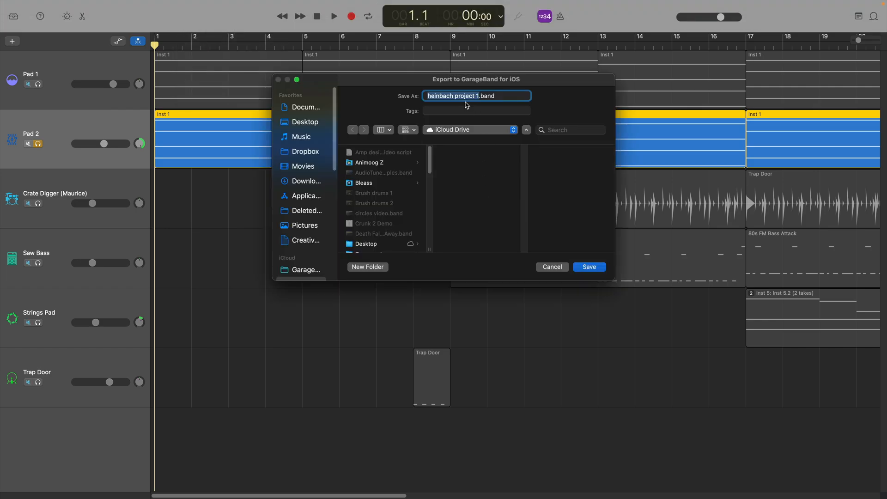
text(S.band)
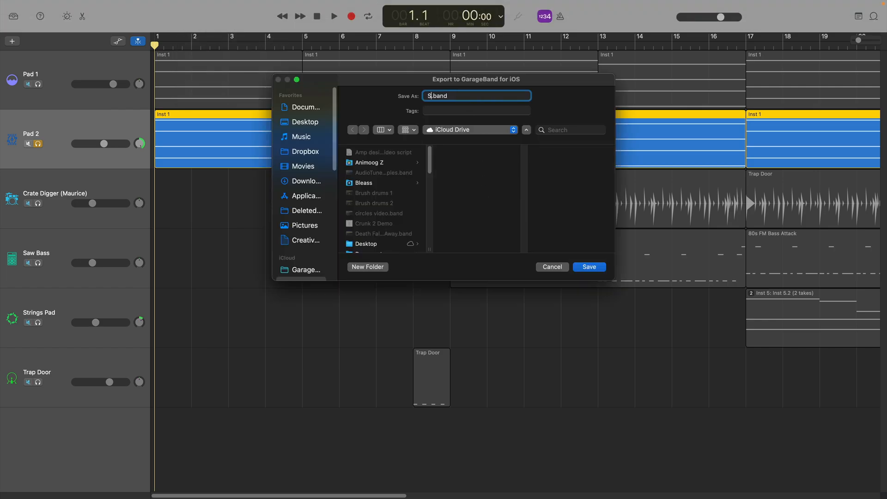
text(Synth Pad)
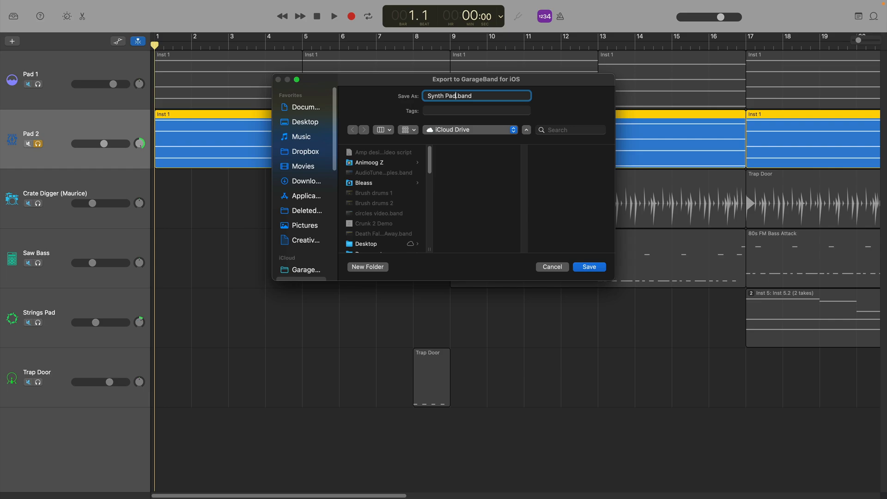
text(2)
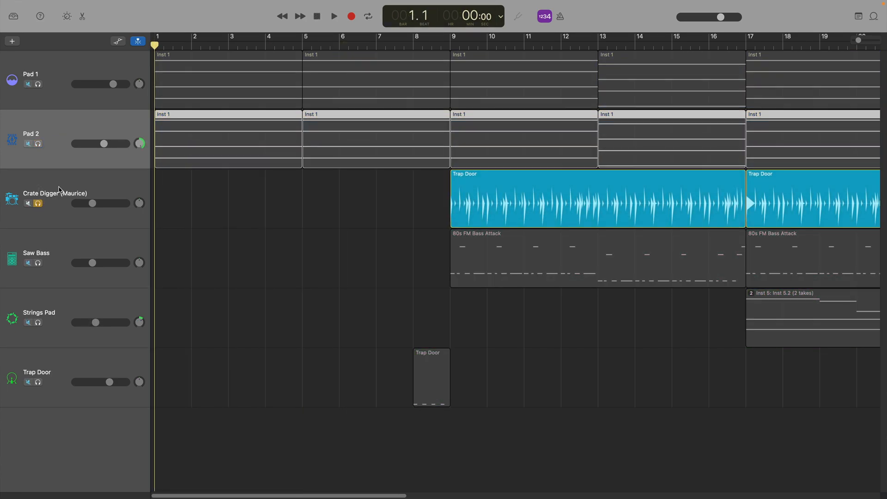
click(192, 6)
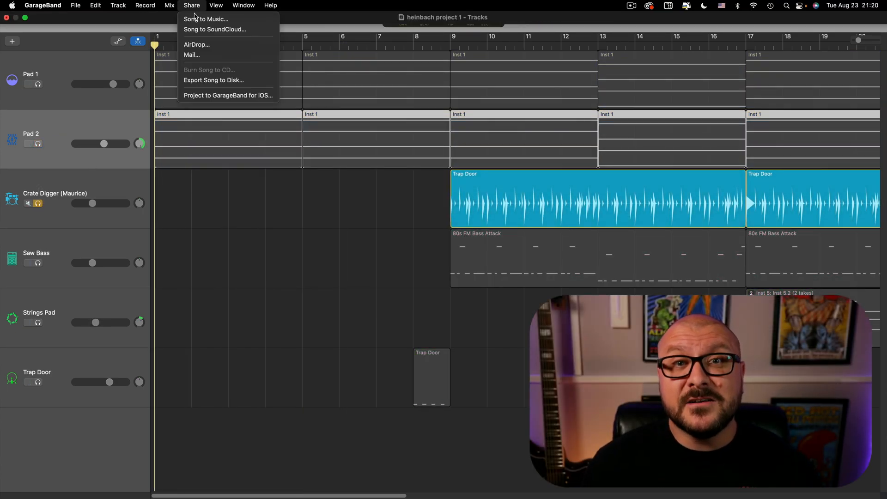
Export the soloed Crate Digger track for GarageBand for iOS, confirming the re-share
click(228, 95)
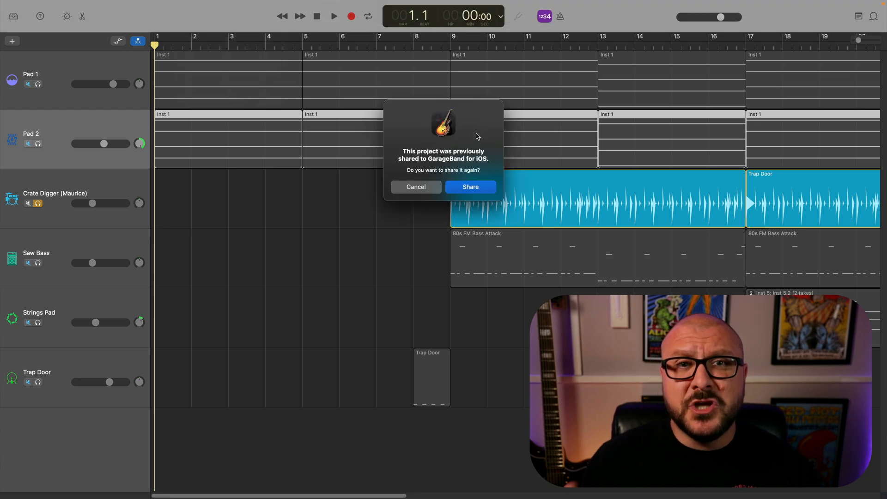
click(470, 187)
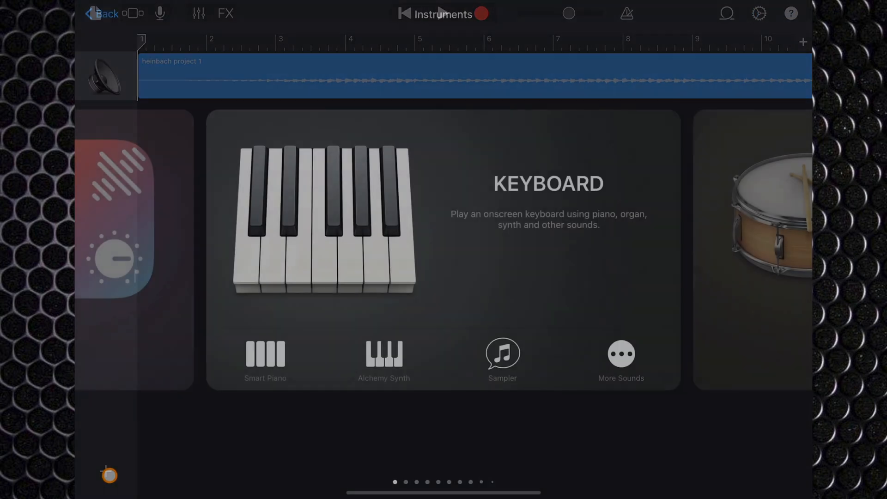
Add an Audio Recorder track holding the imported heinbach project 1 audio
scroll(left, 3)
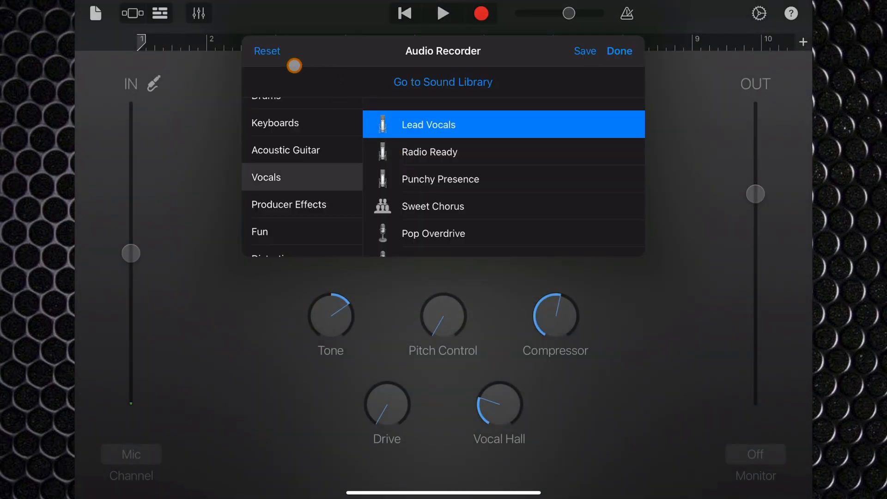
click(619, 50)
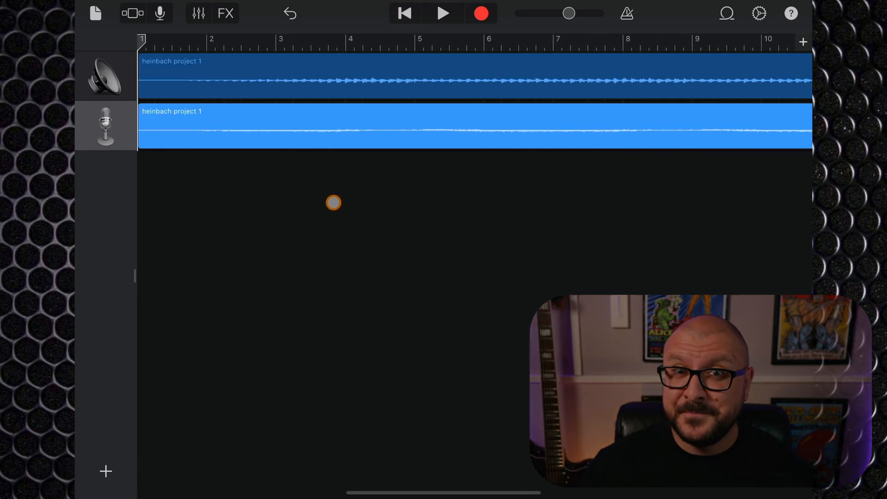
Duplicate the Audio Recorder track, show track headers, and solo the second Audio Recorder track
click(95, 13)
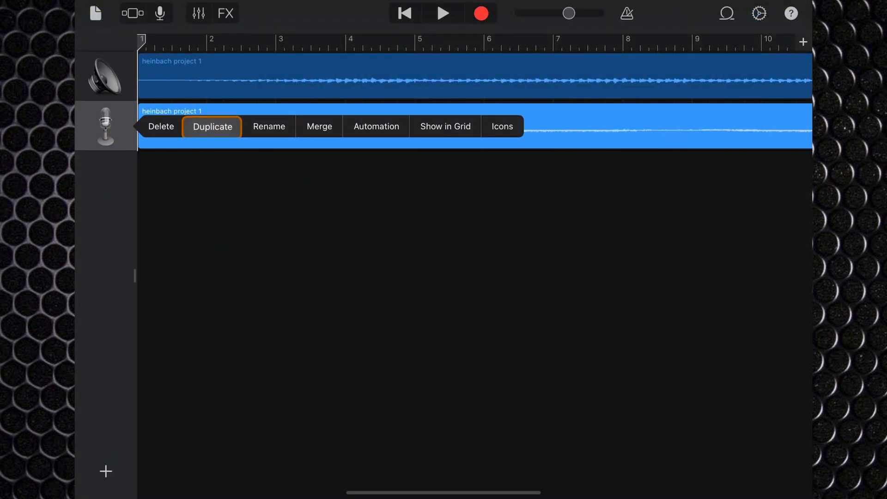
click(212, 127)
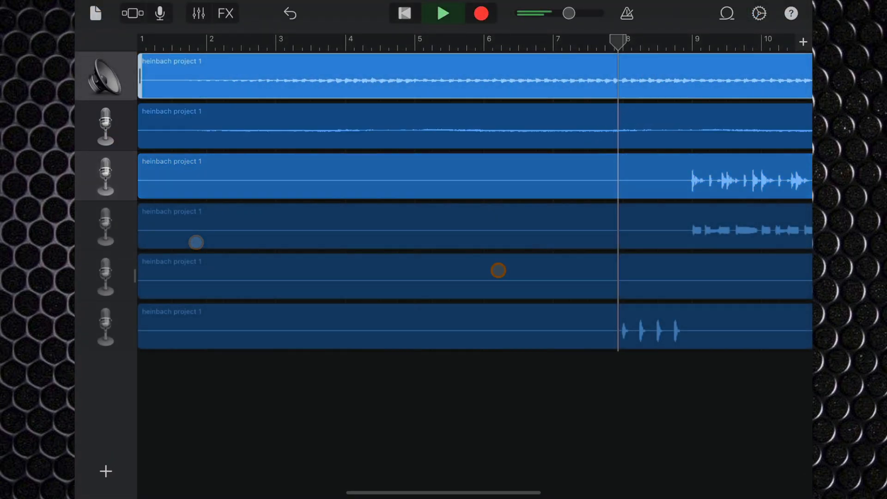
click(443, 13)
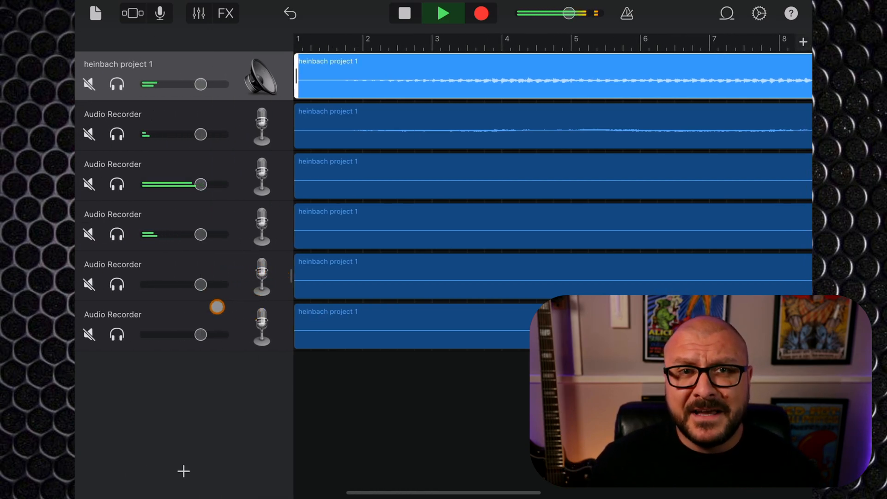
click(117, 185)
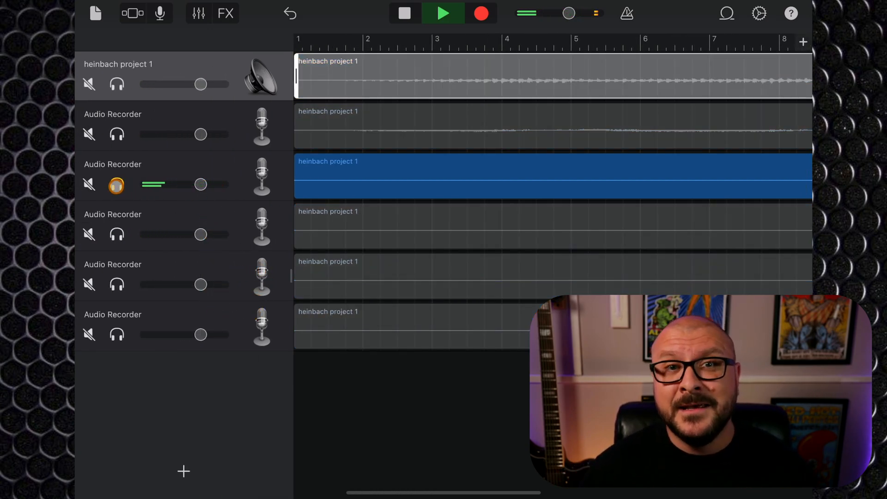